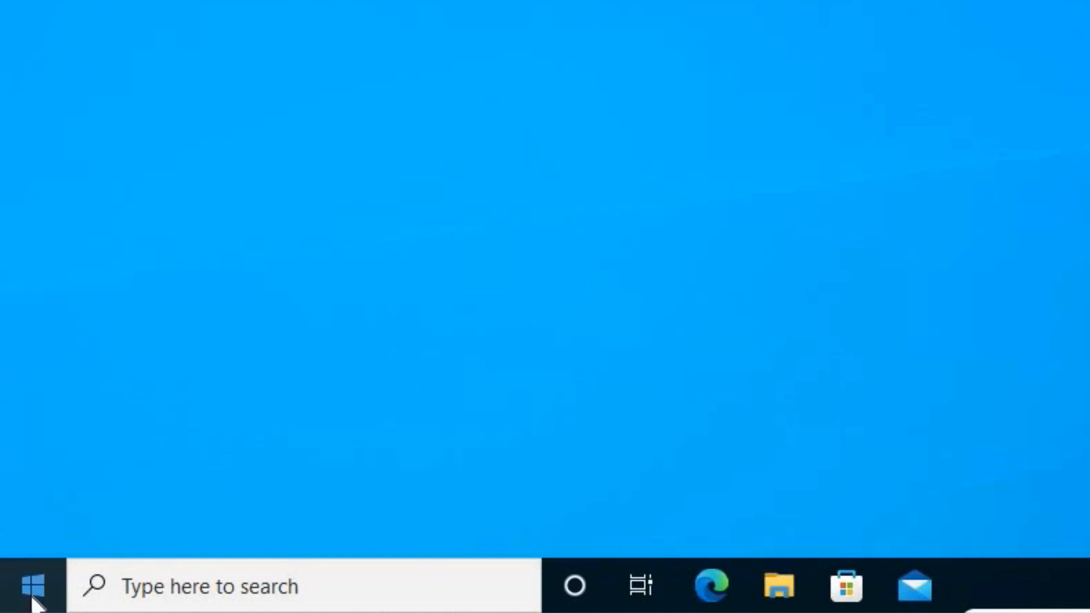
- Launch Windows Settings from the Start button's power-user menu
right_click(31, 586)
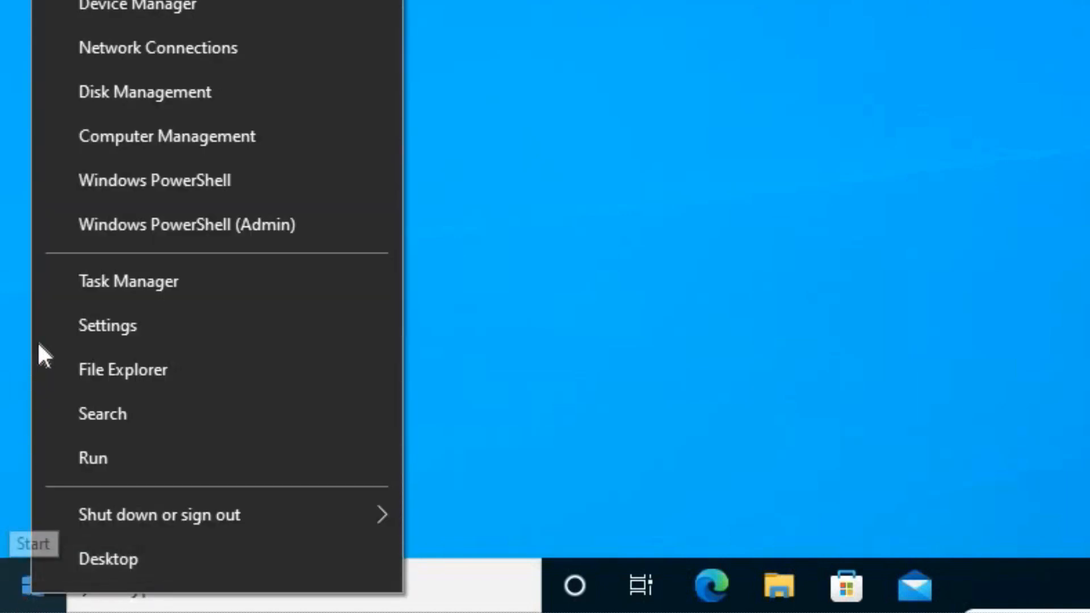
mouse_move(108, 326)
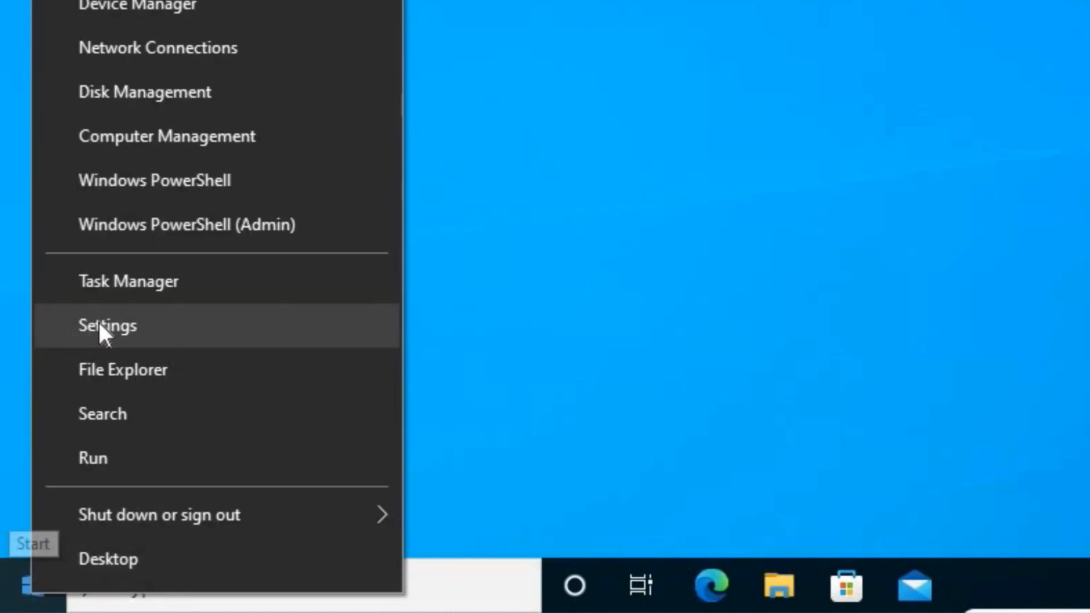
click(107, 325)
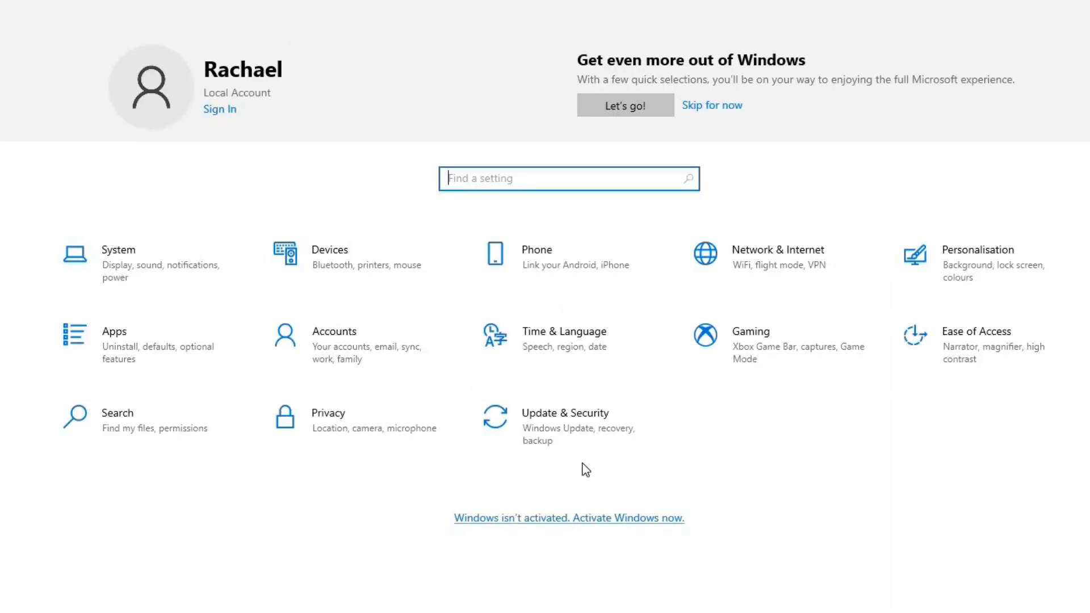
mouse_move(606, 434)
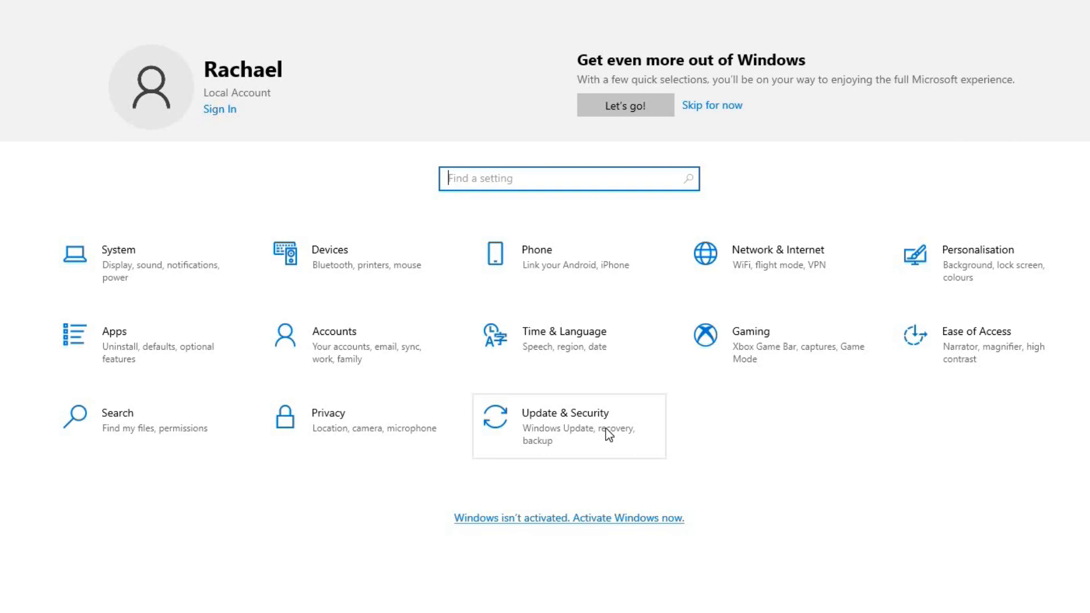
- Open the Update & Security tile on the Settings home page
click(564, 424)
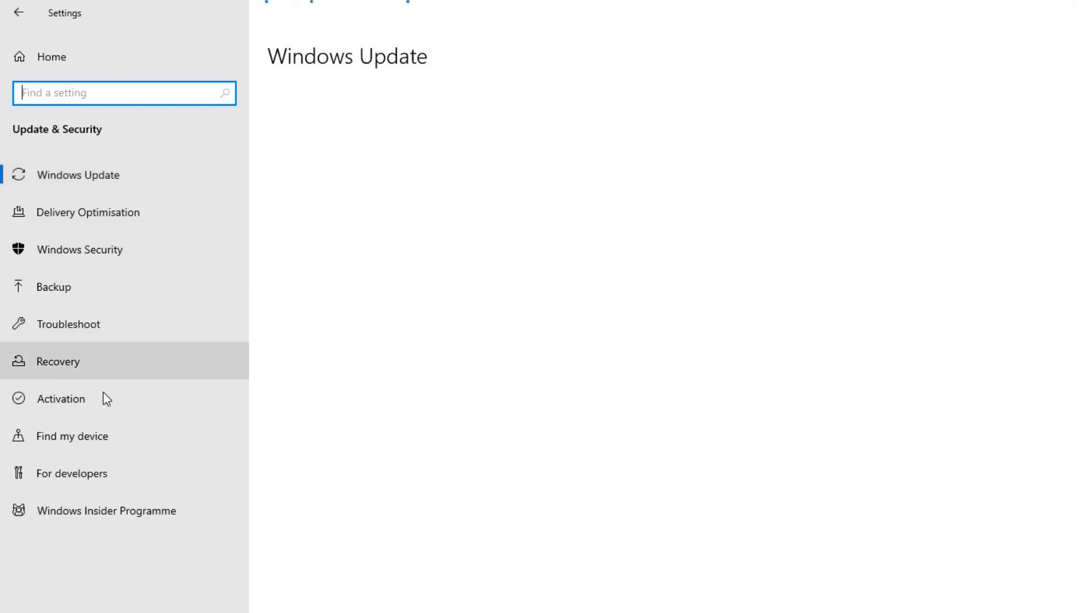
mouse_move(115, 379)
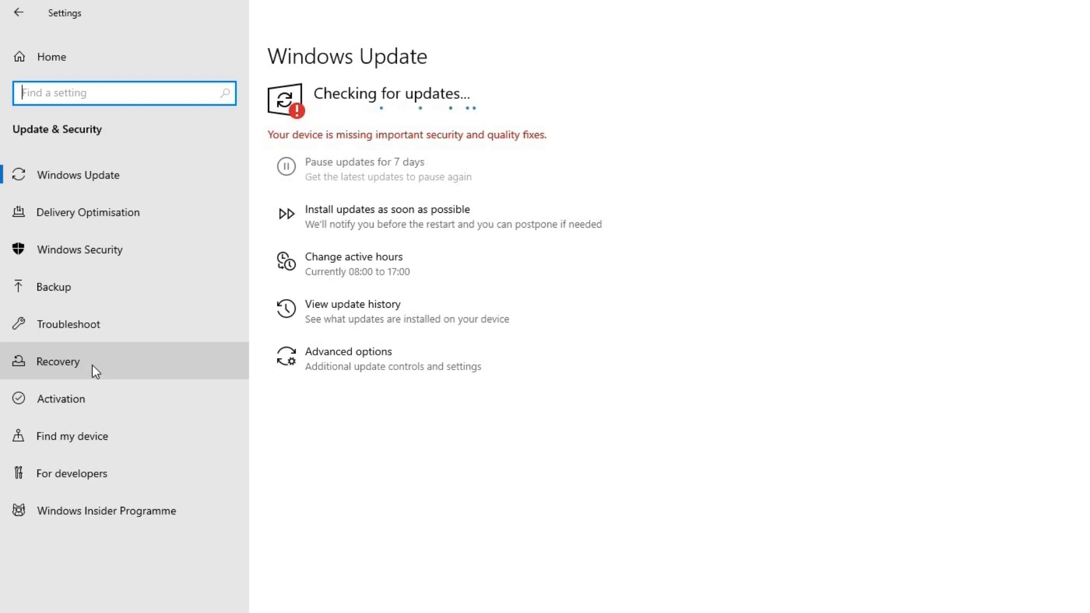
- Switch to Recovery and begin Reset this PC with Get started
click(62, 361)
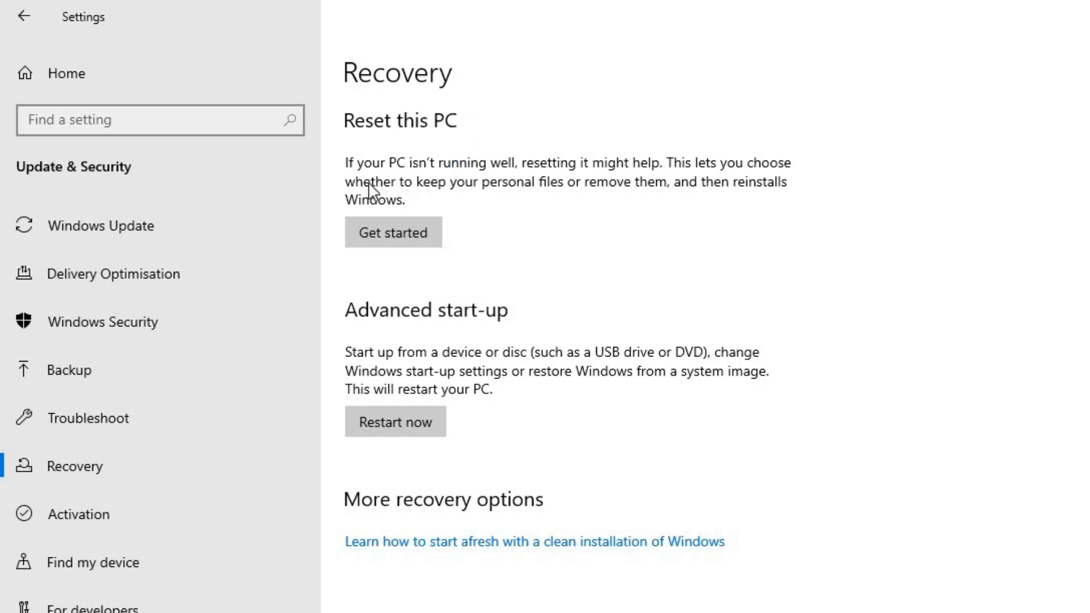
mouse_move(573, 179)
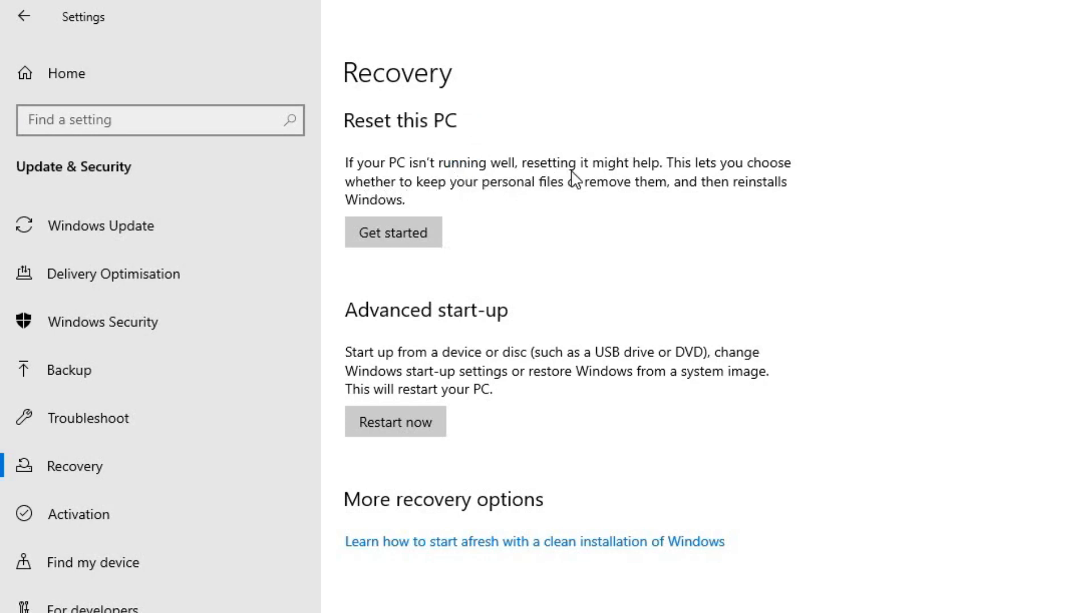
mouse_move(667, 225)
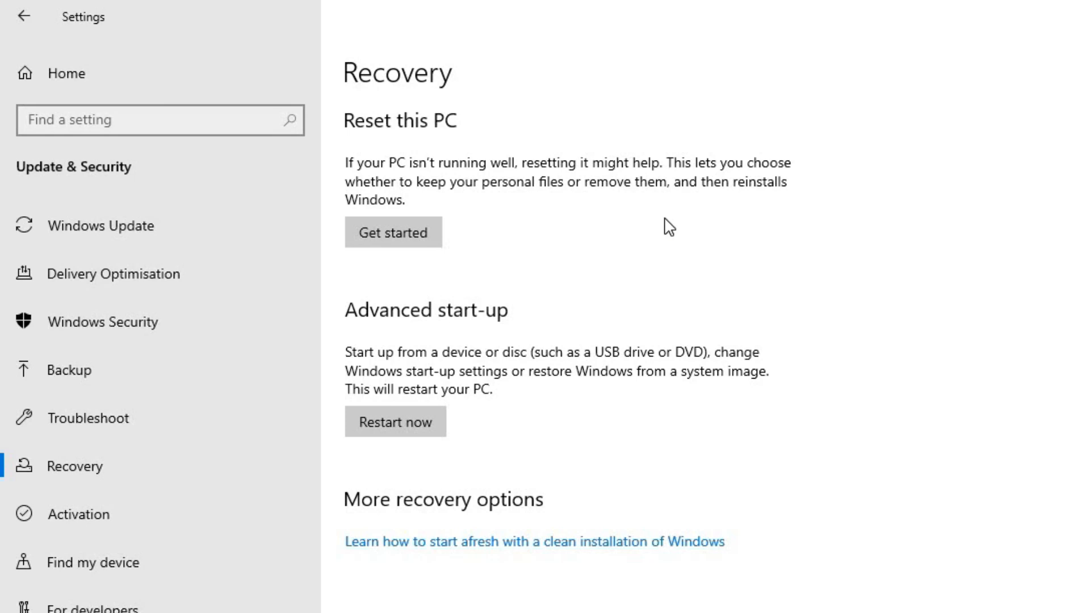
mouse_move(661, 240)
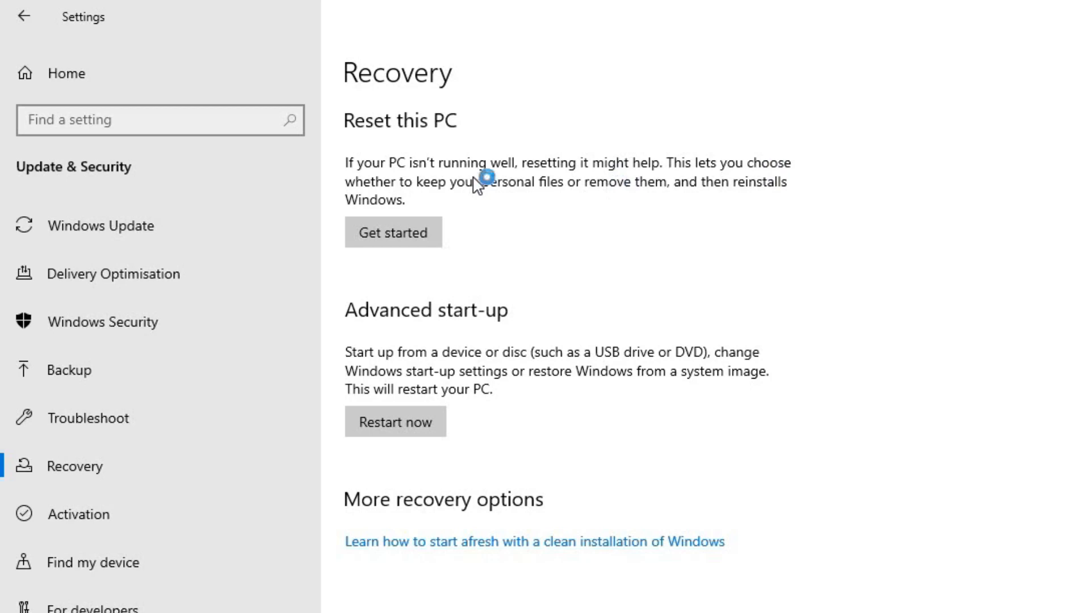
mouse_move(553, 204)
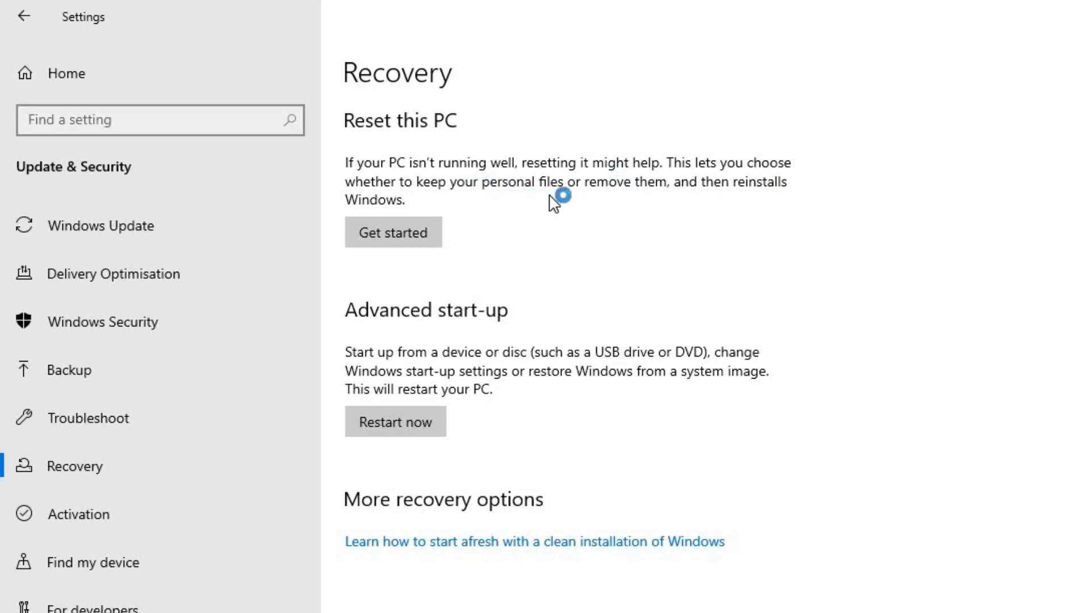
mouse_move(699, 211)
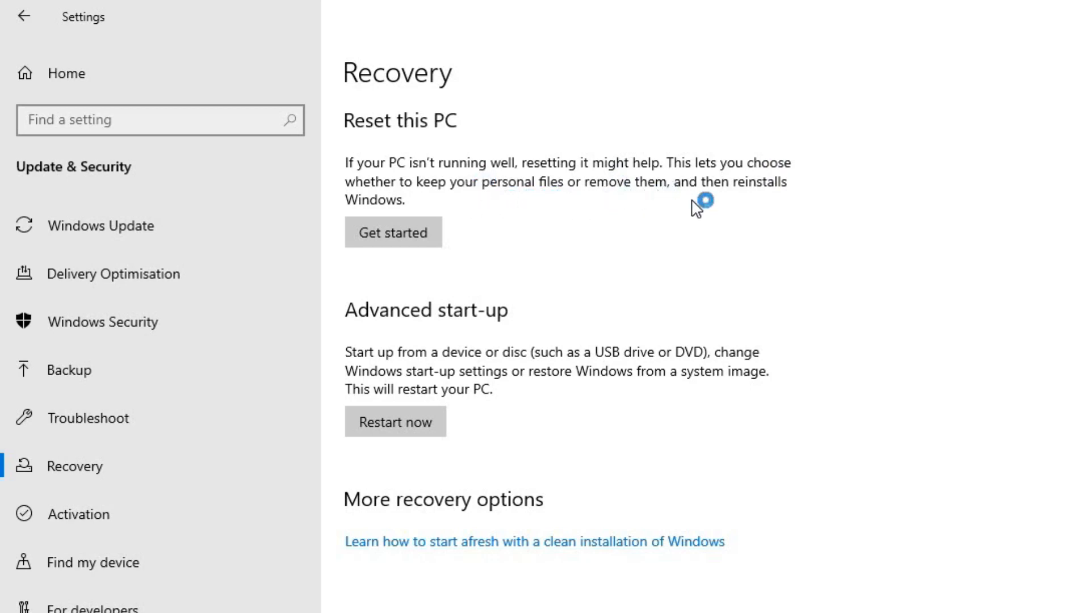
mouse_move(486, 254)
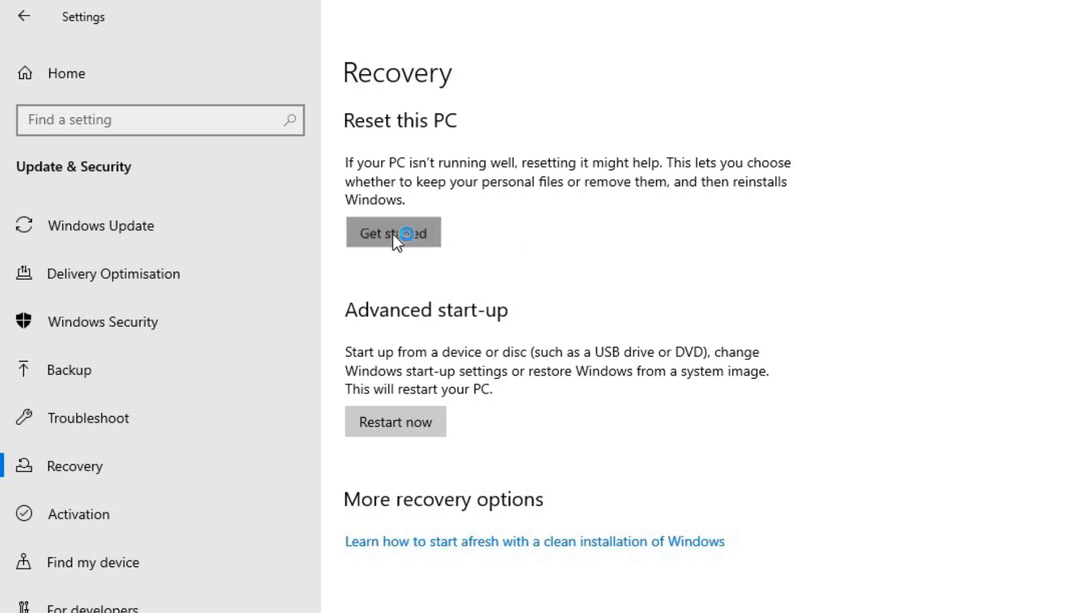
click(392, 232)
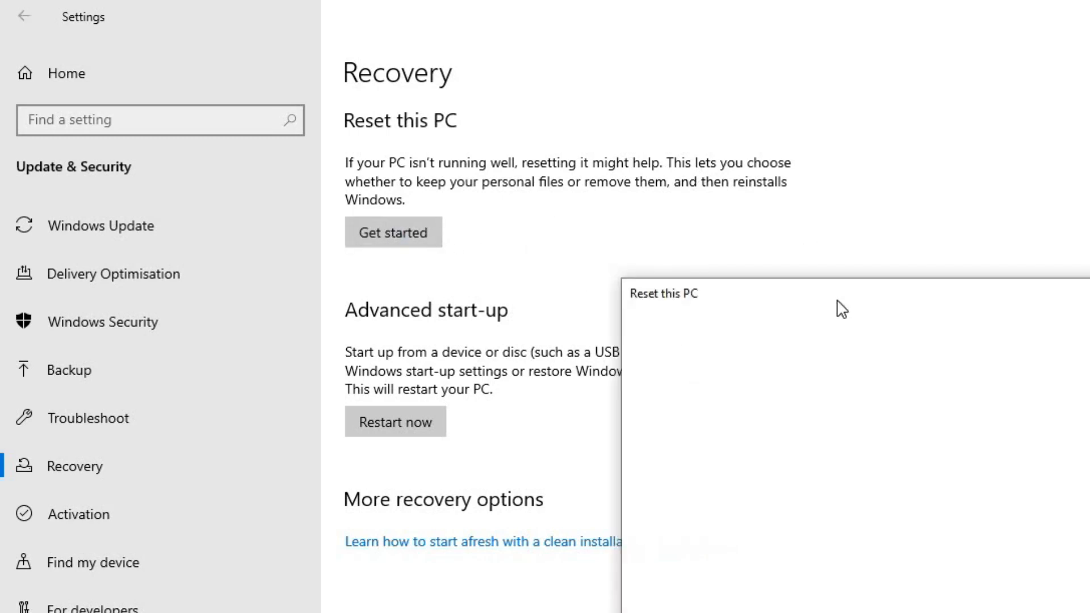
- Choose 'Keep my files' in the Reset this PC wizard
click(392, 232)
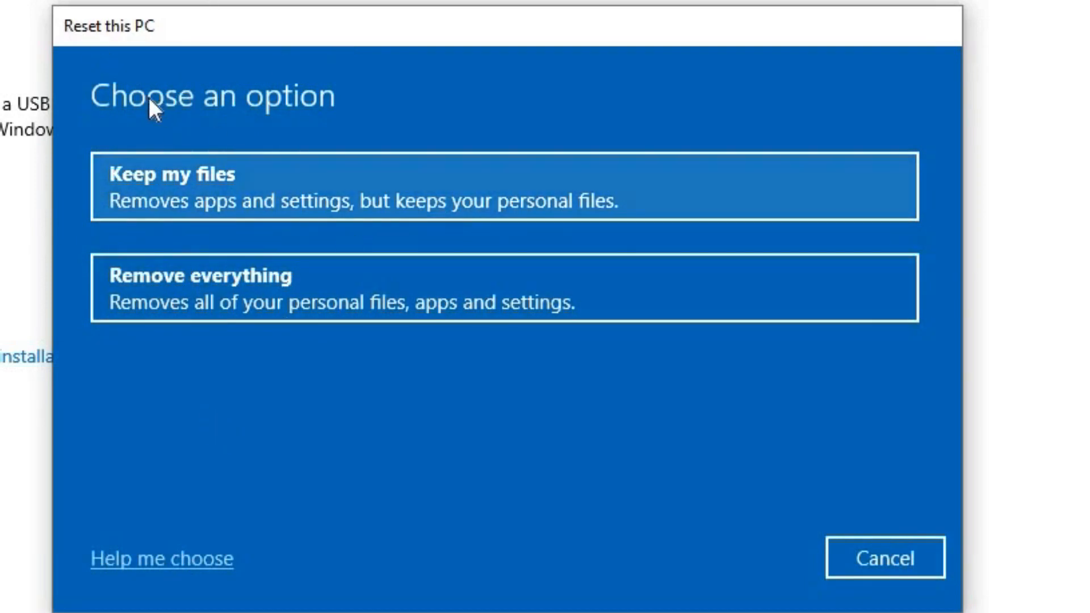
mouse_move(354, 192)
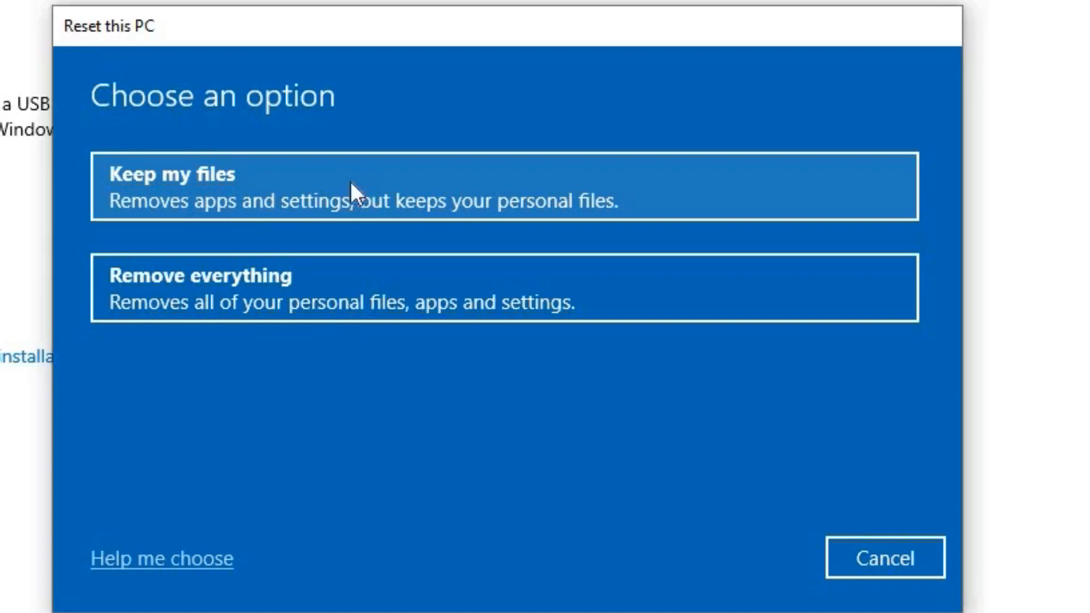
mouse_move(541, 333)
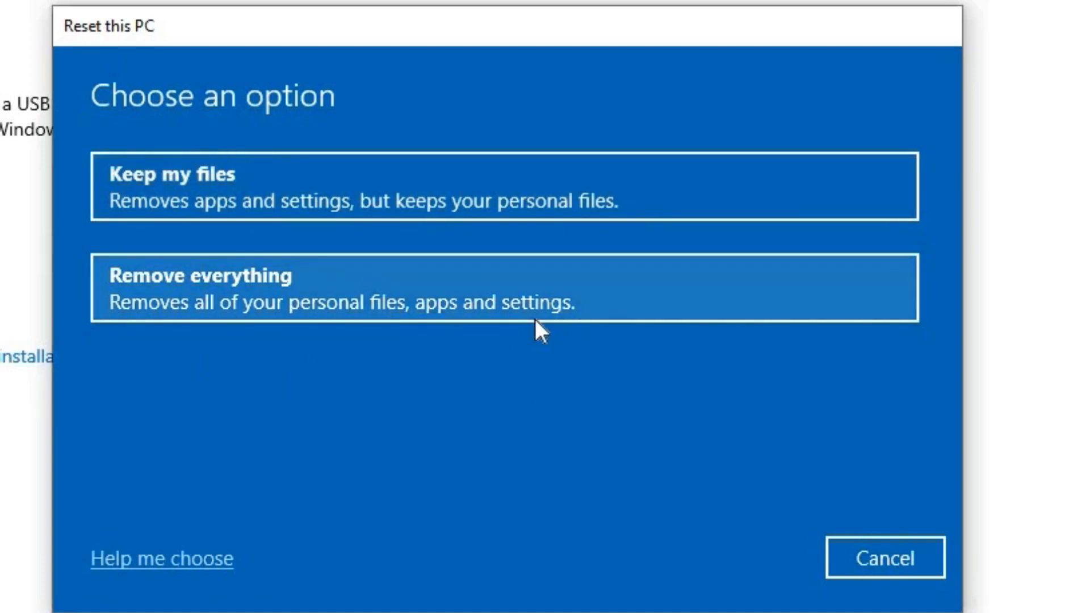
mouse_move(299, 186)
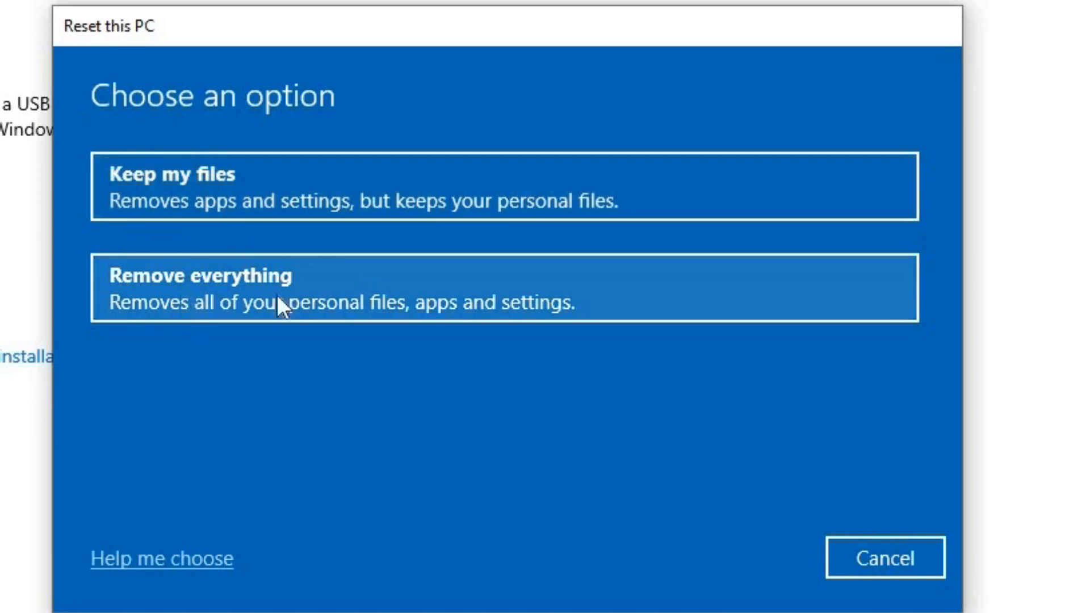
mouse_move(250, 327)
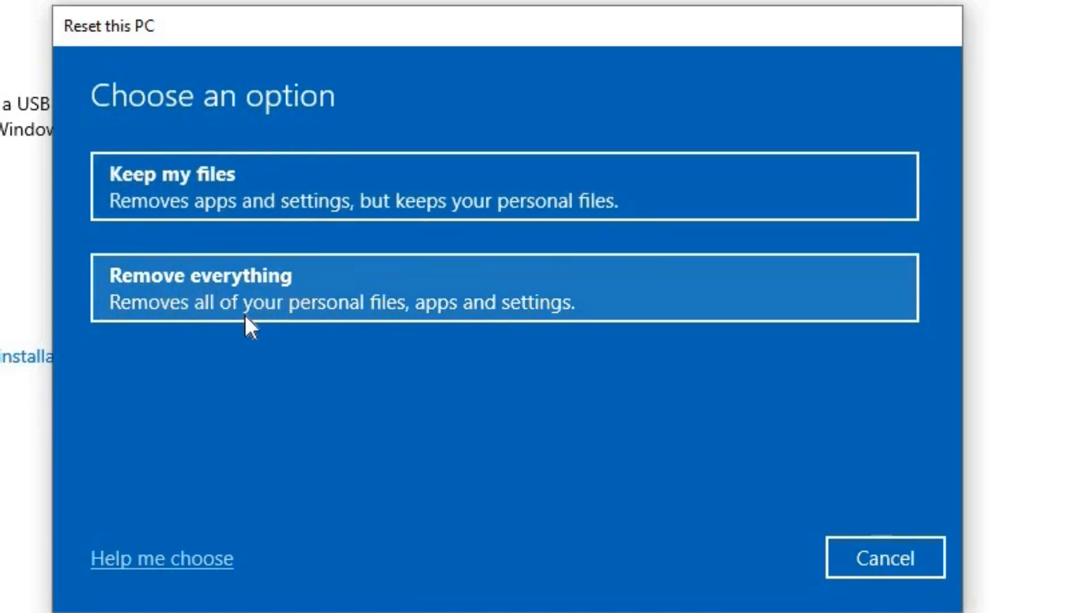
mouse_move(271, 202)
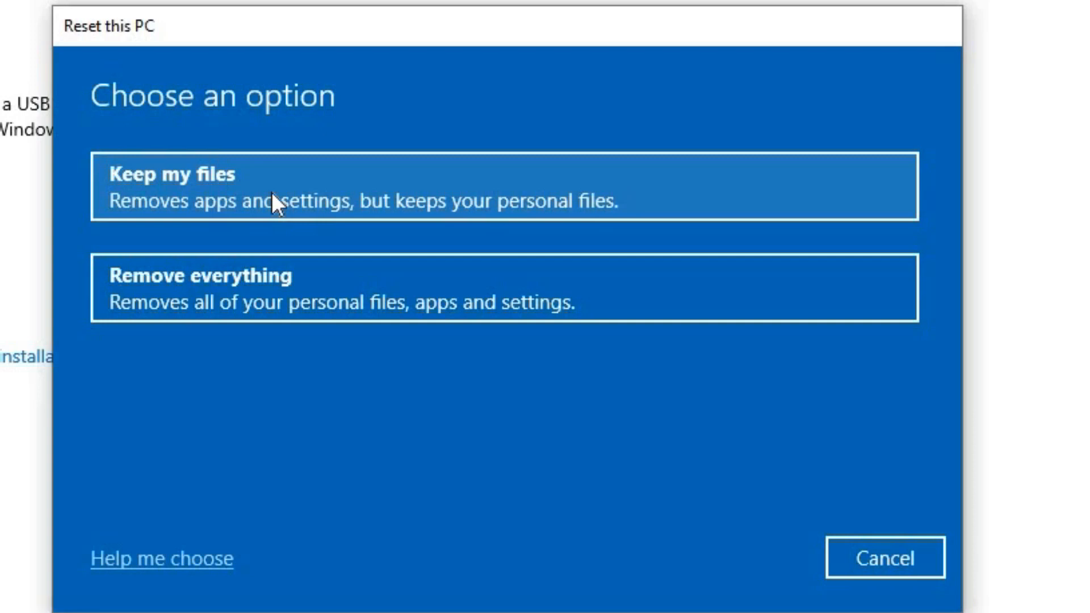
mouse_move(276, 205)
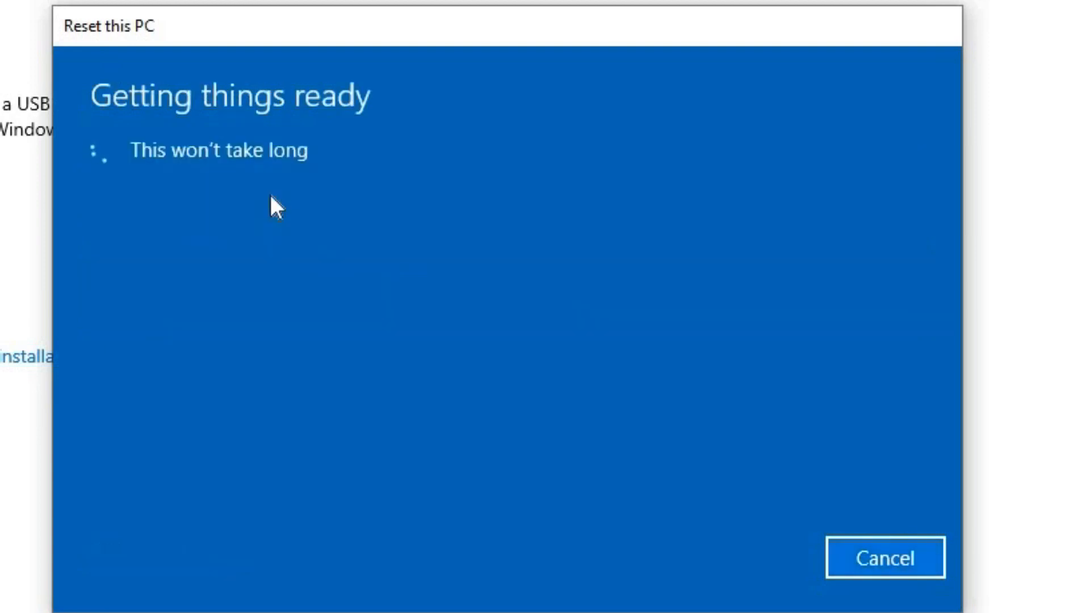
mouse_move(104, 170)
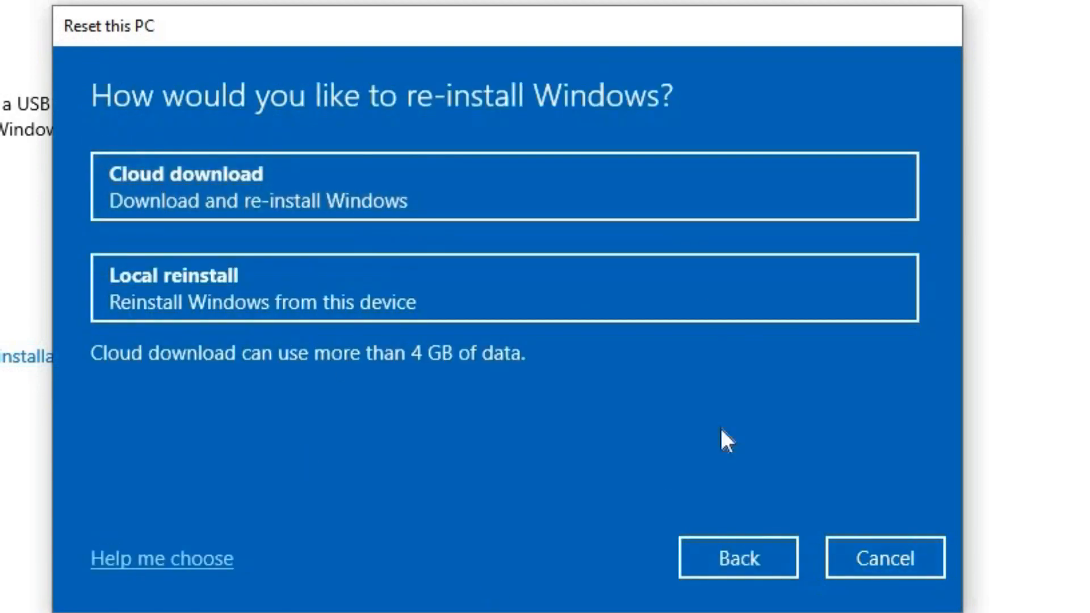
mouse_move(736, 89)
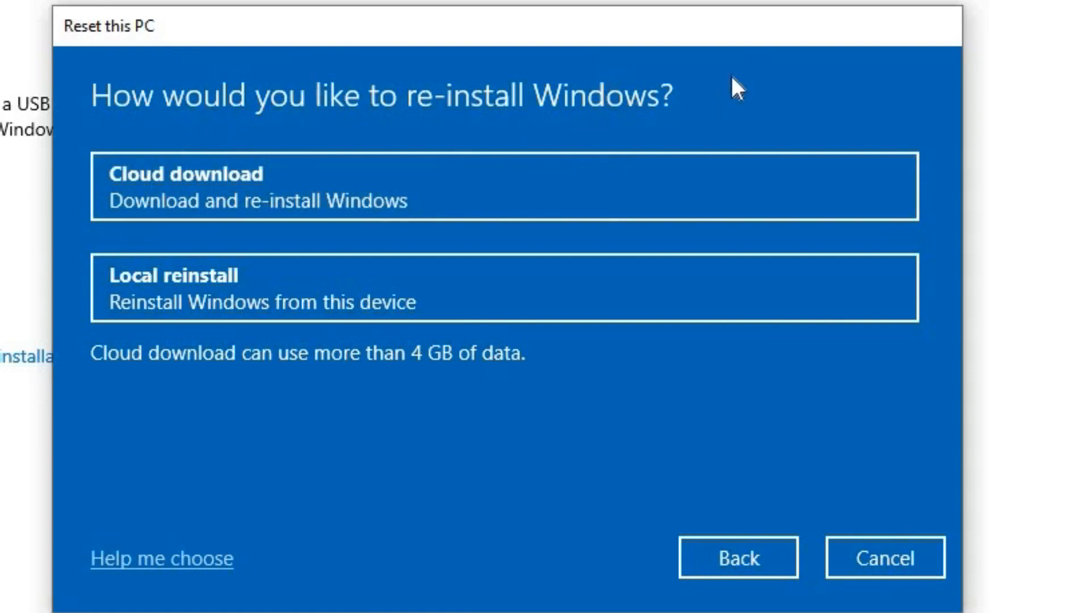
mouse_move(488, 468)
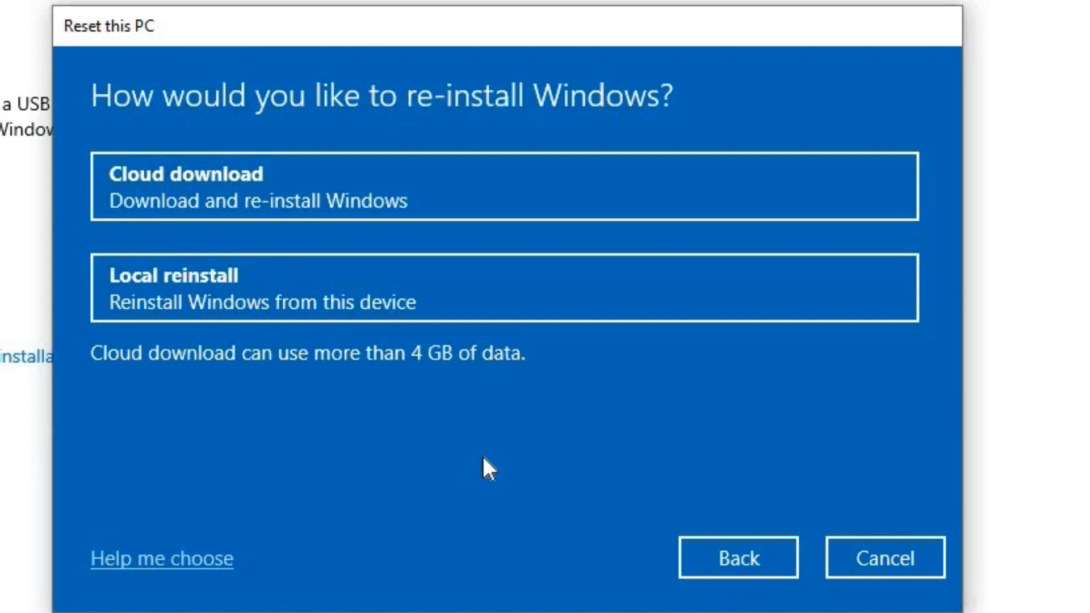
mouse_move(433, 254)
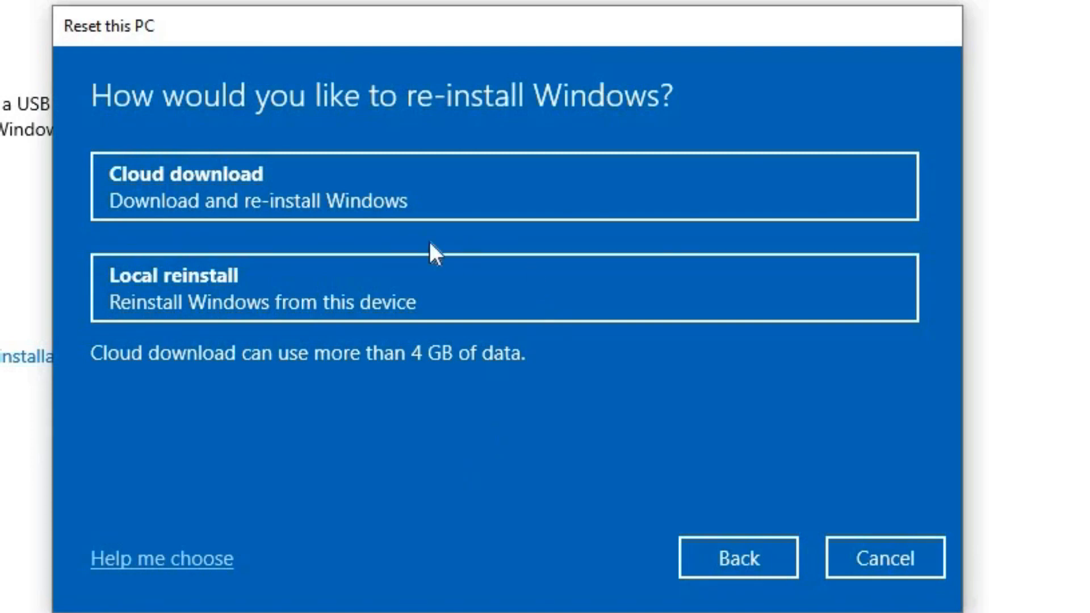
mouse_move(334, 341)
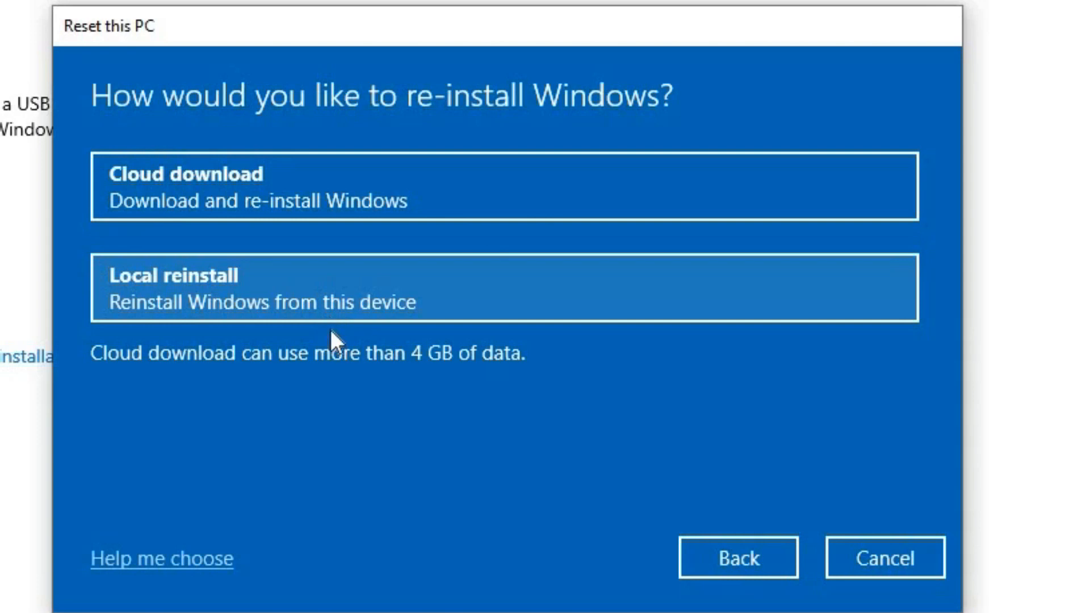
mouse_move(356, 307)
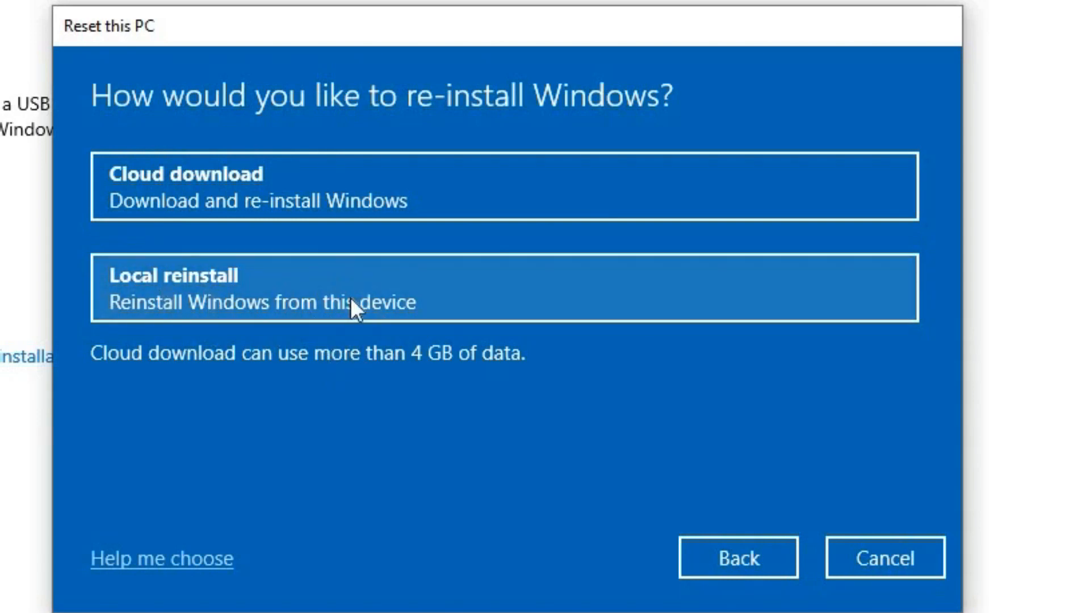
mouse_move(495, 514)
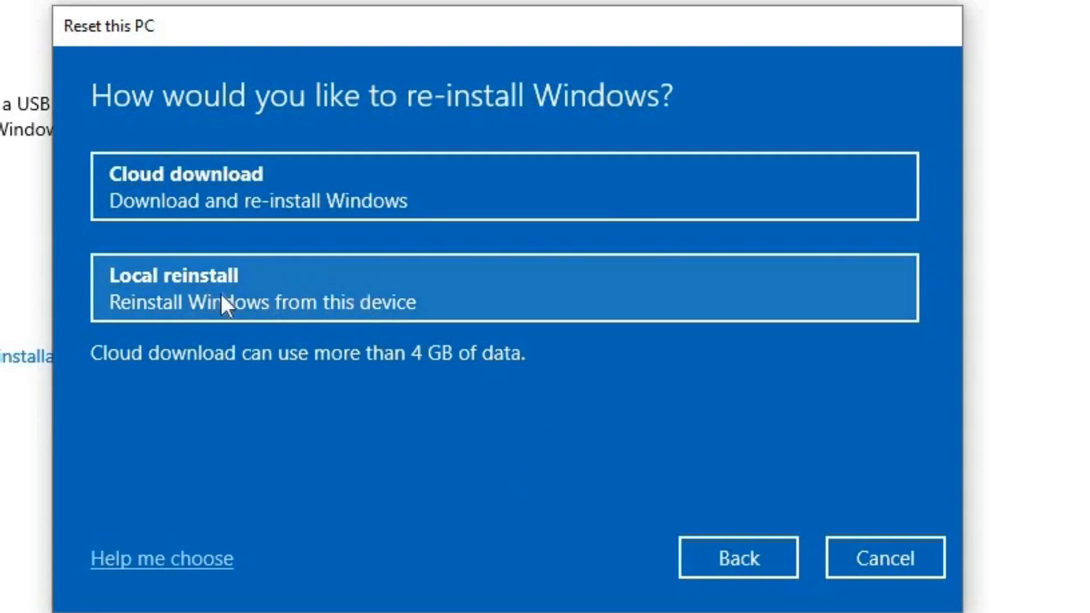
mouse_move(261, 198)
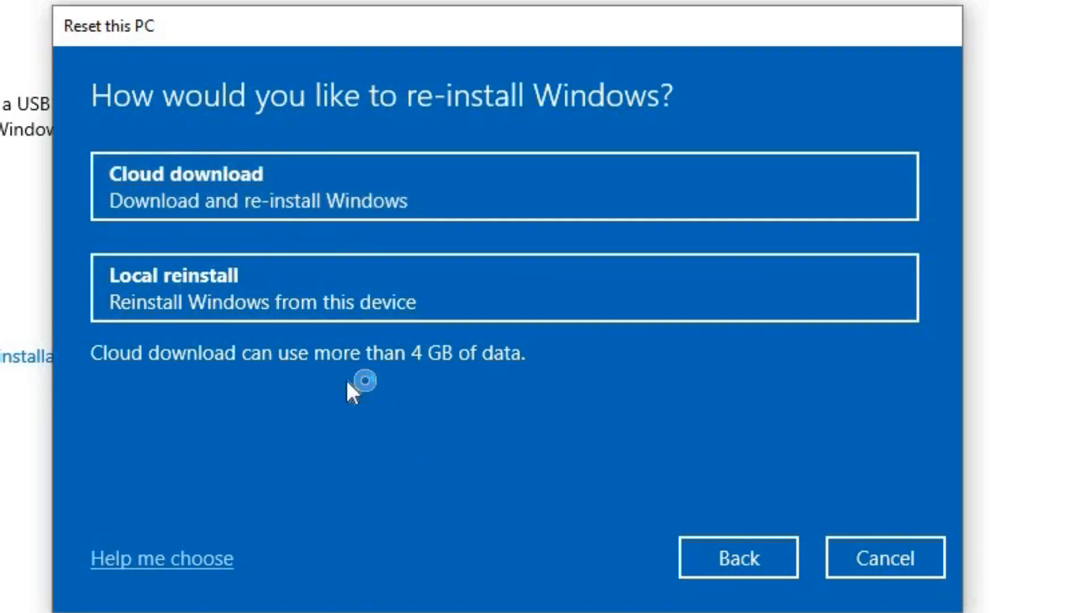
mouse_move(417, 399)
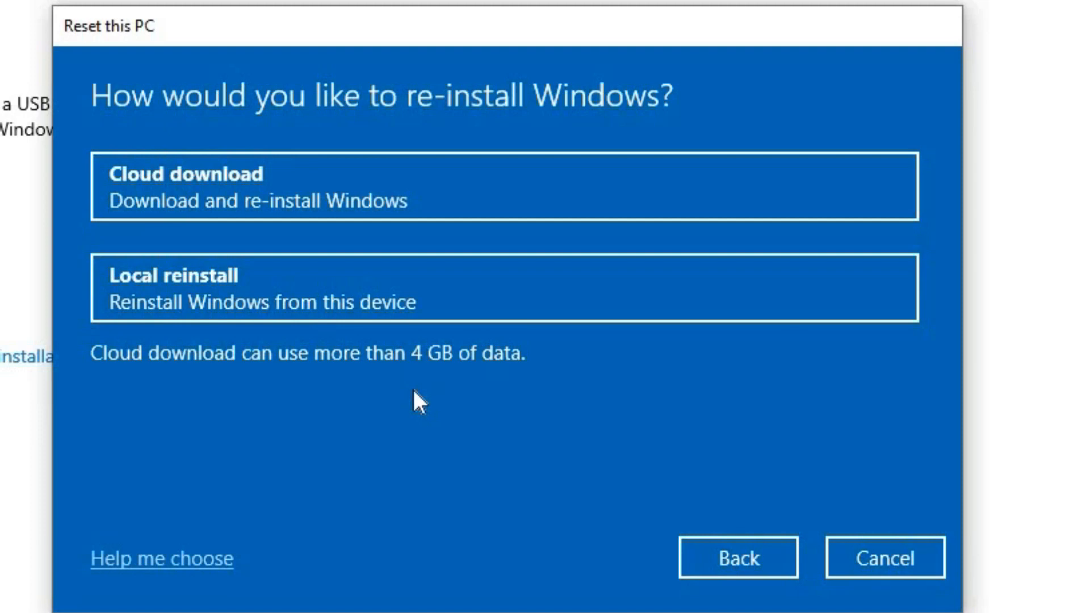
mouse_move(470, 349)
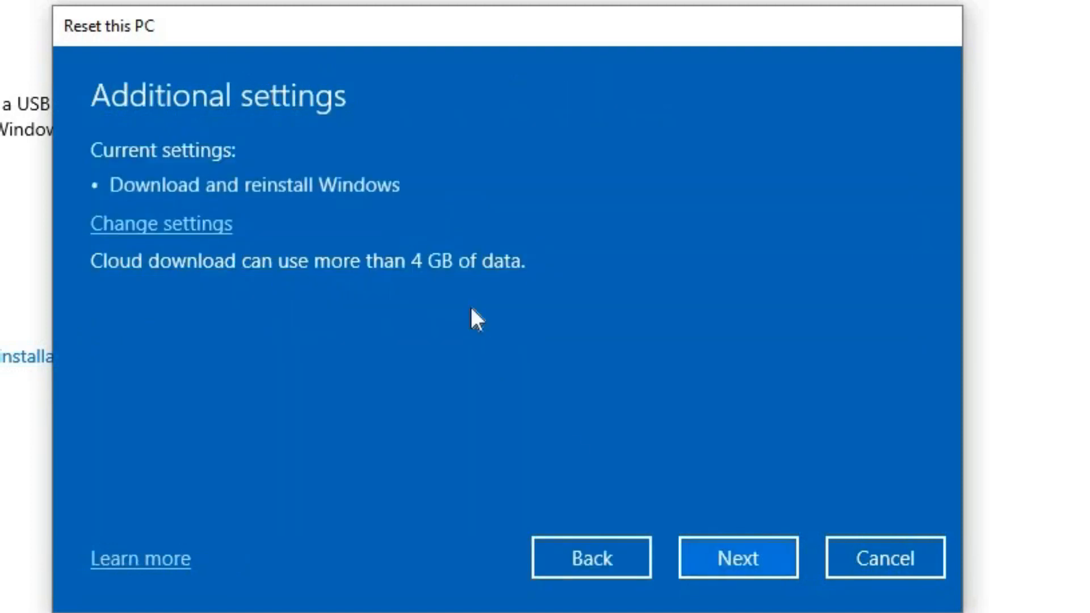
mouse_move(125, 240)
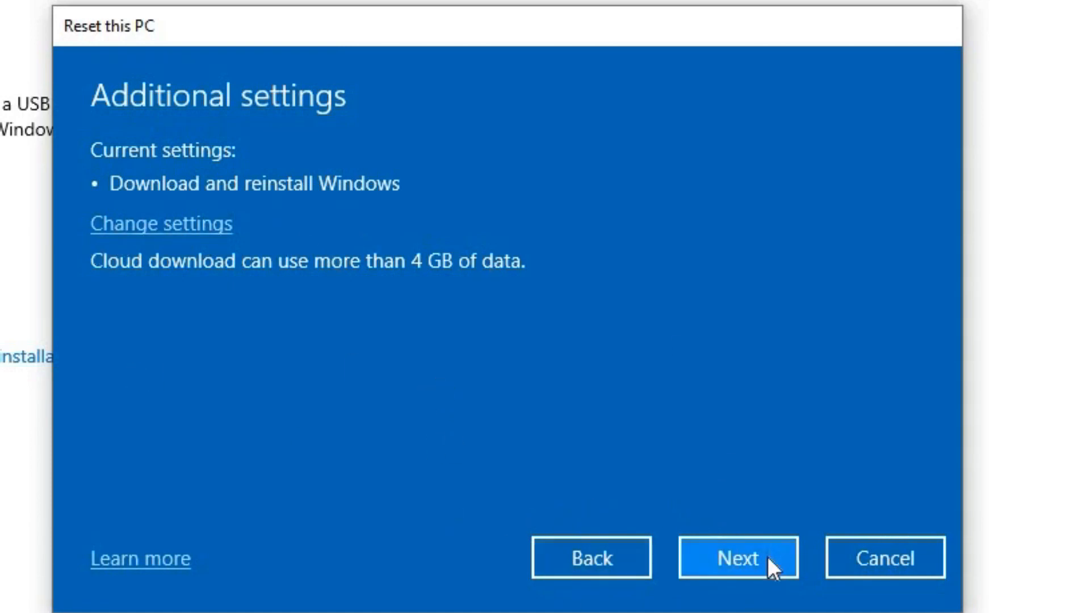
click(737, 556)
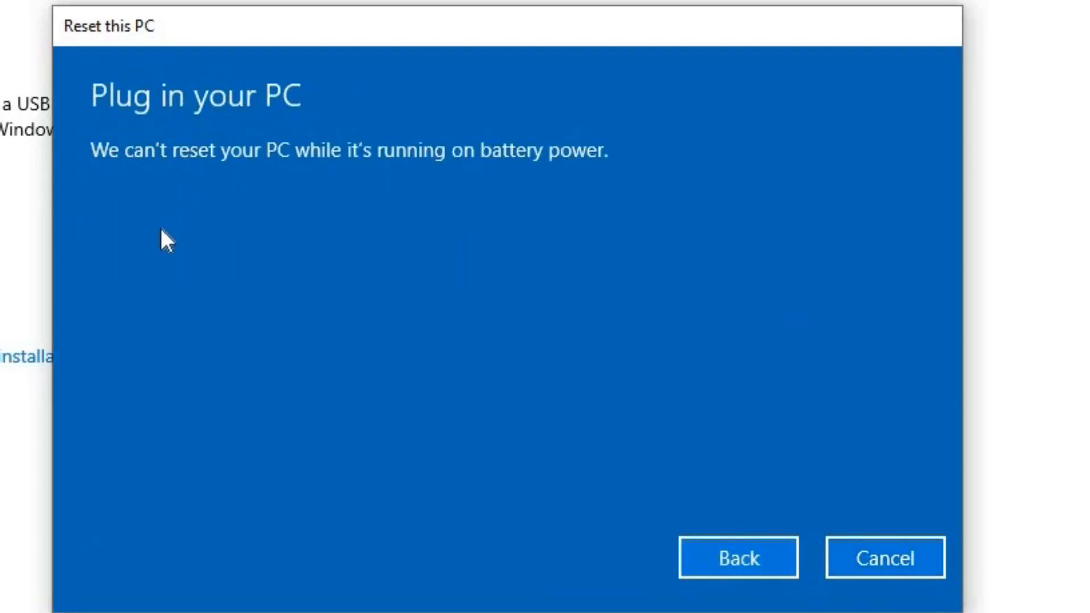
mouse_move(167, 282)
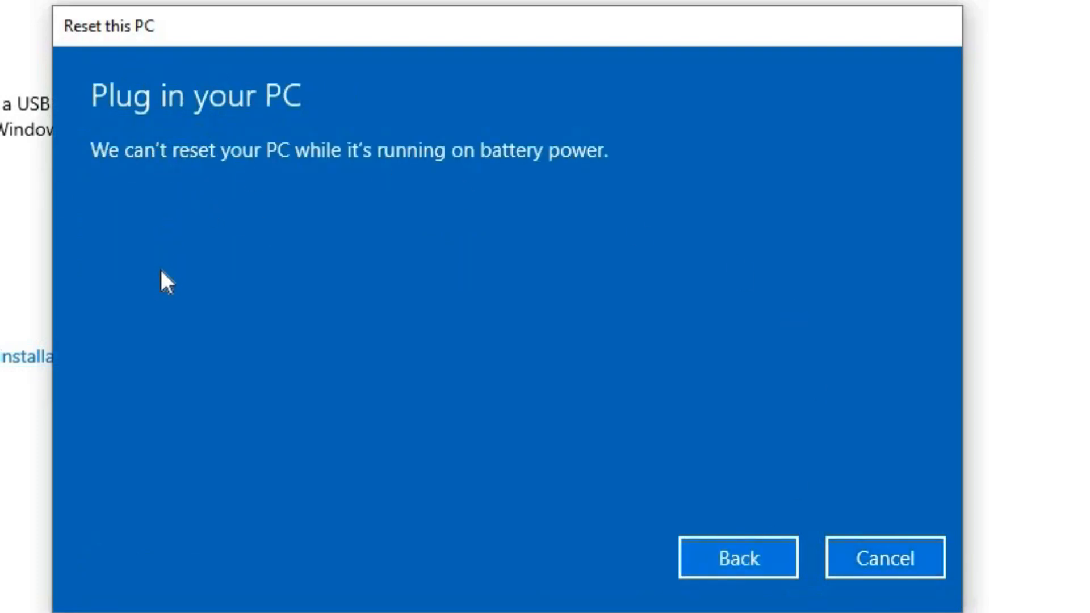
mouse_move(173, 288)
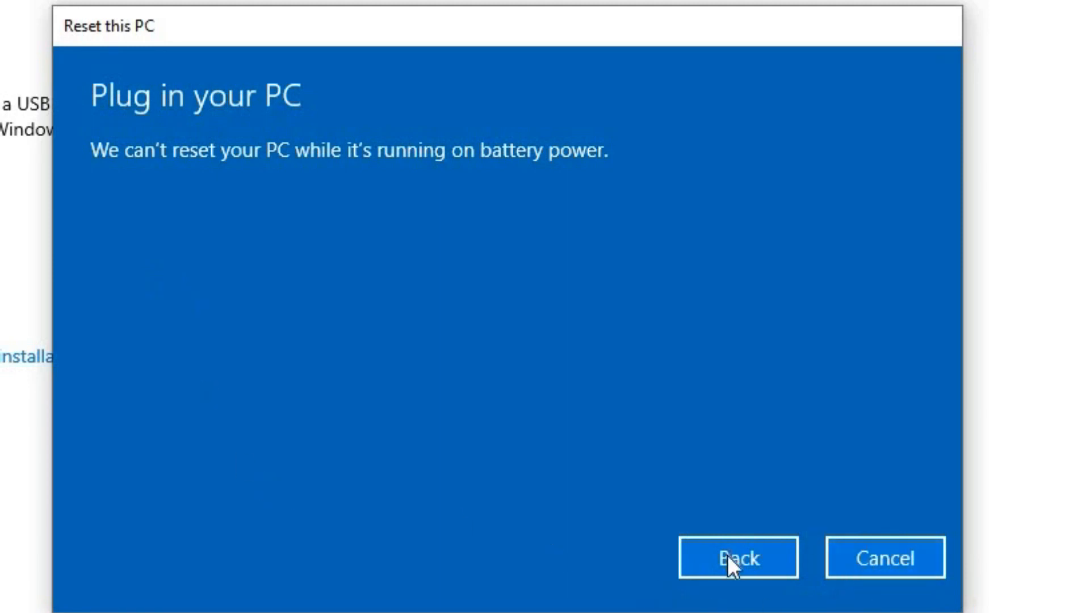
click(737, 557)
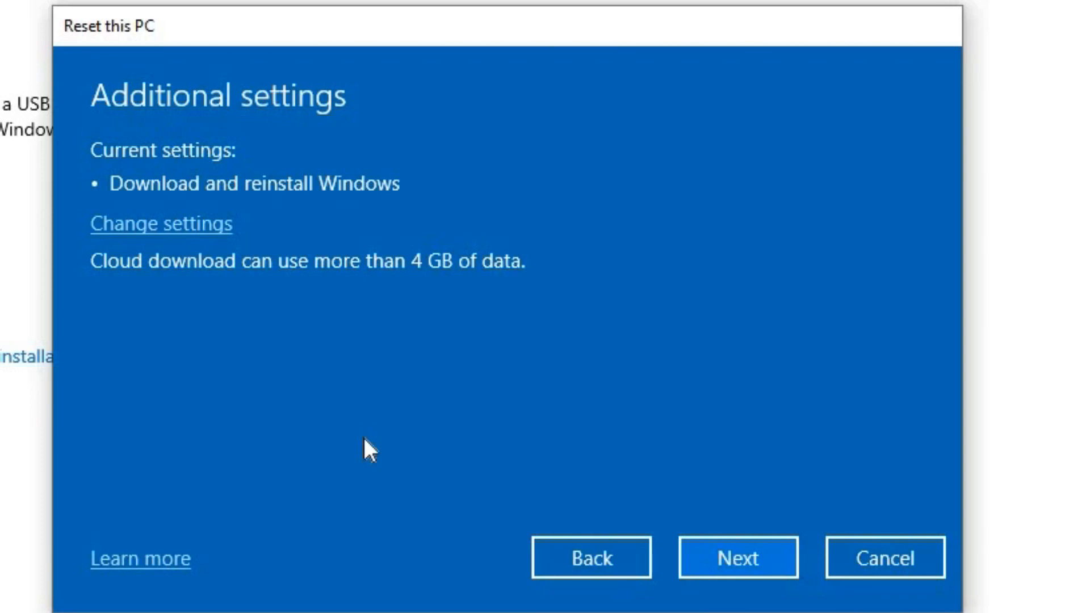